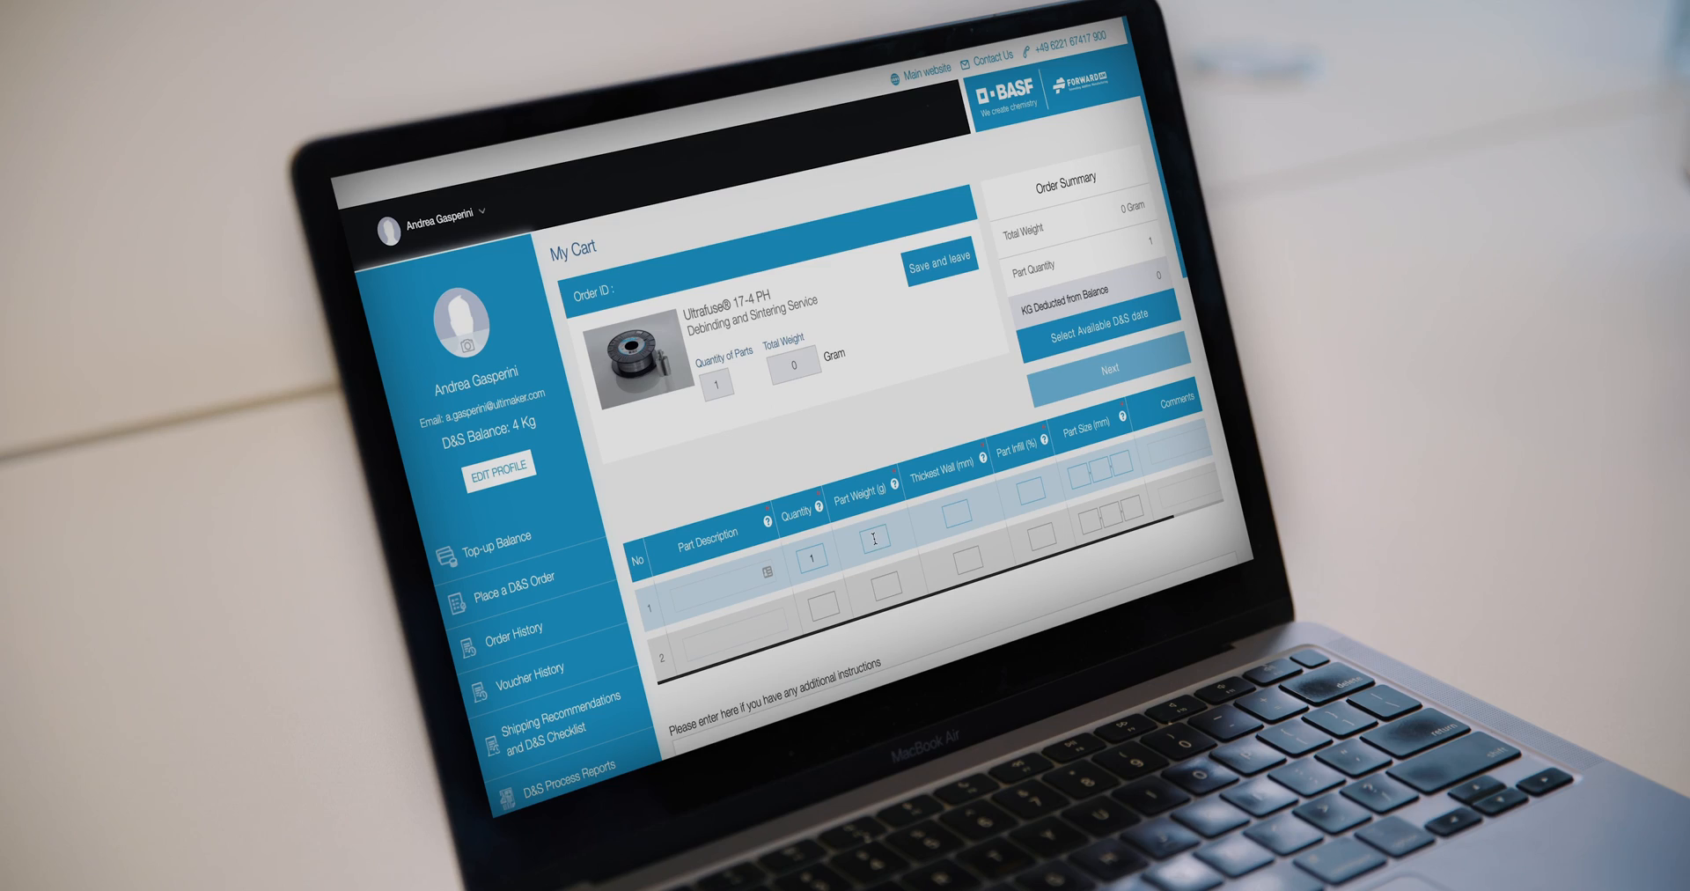
Step: Enter a part weight of 217 grams and open the July 2022 Europe D&S process calendar
{"action": "type", "text": "217"}
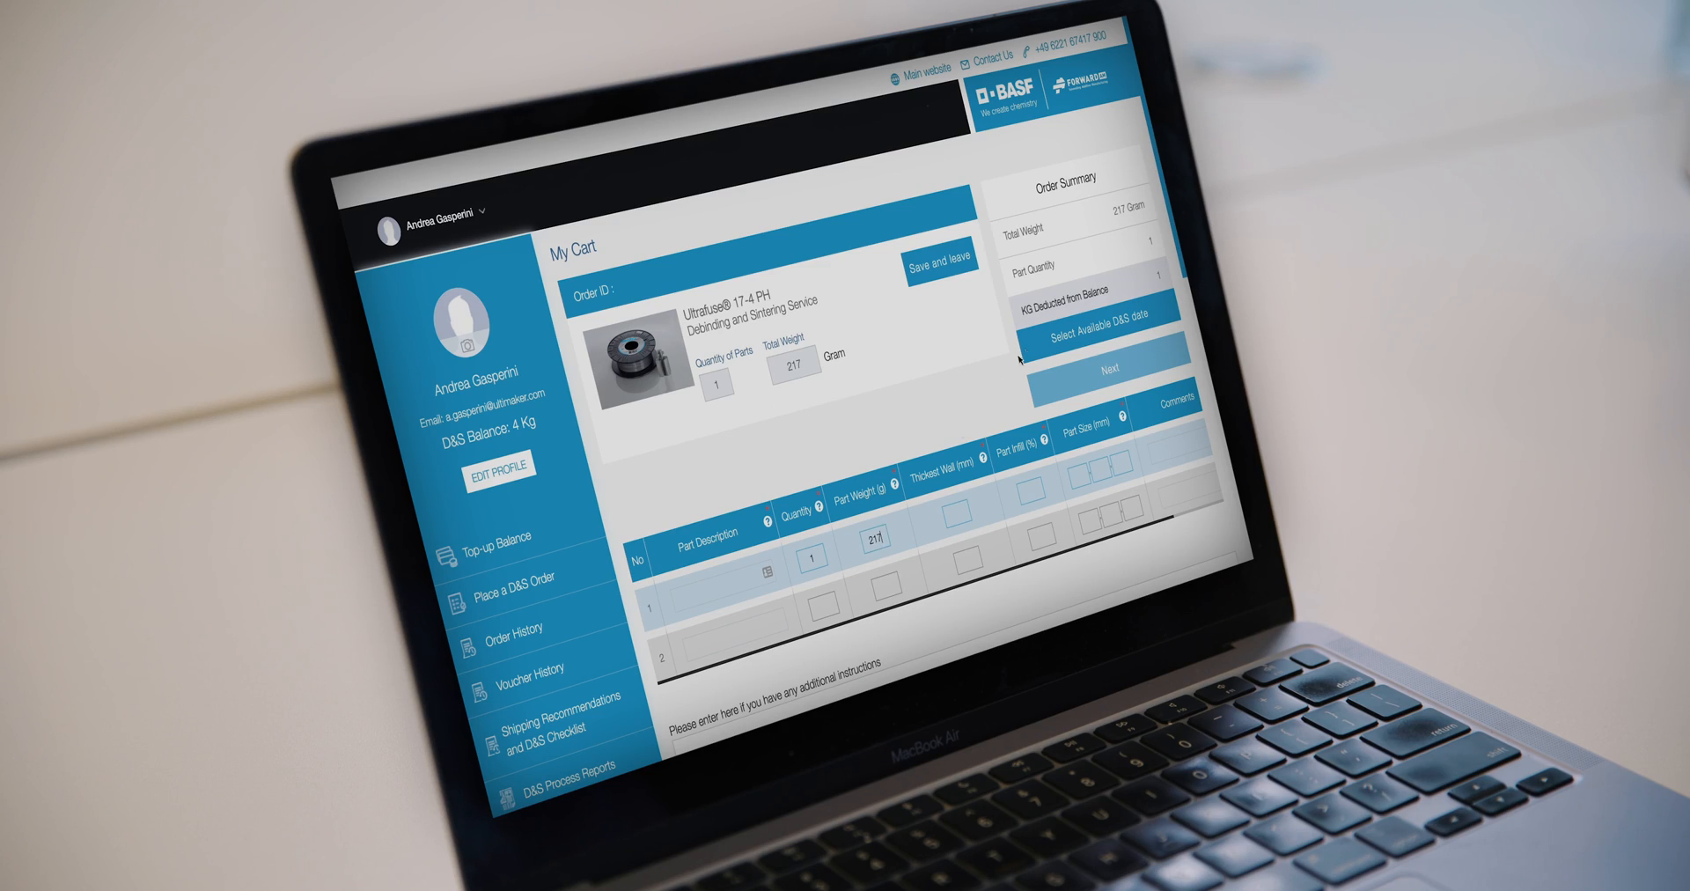
{"action": "left_click", "coordinate": [1101, 341]}
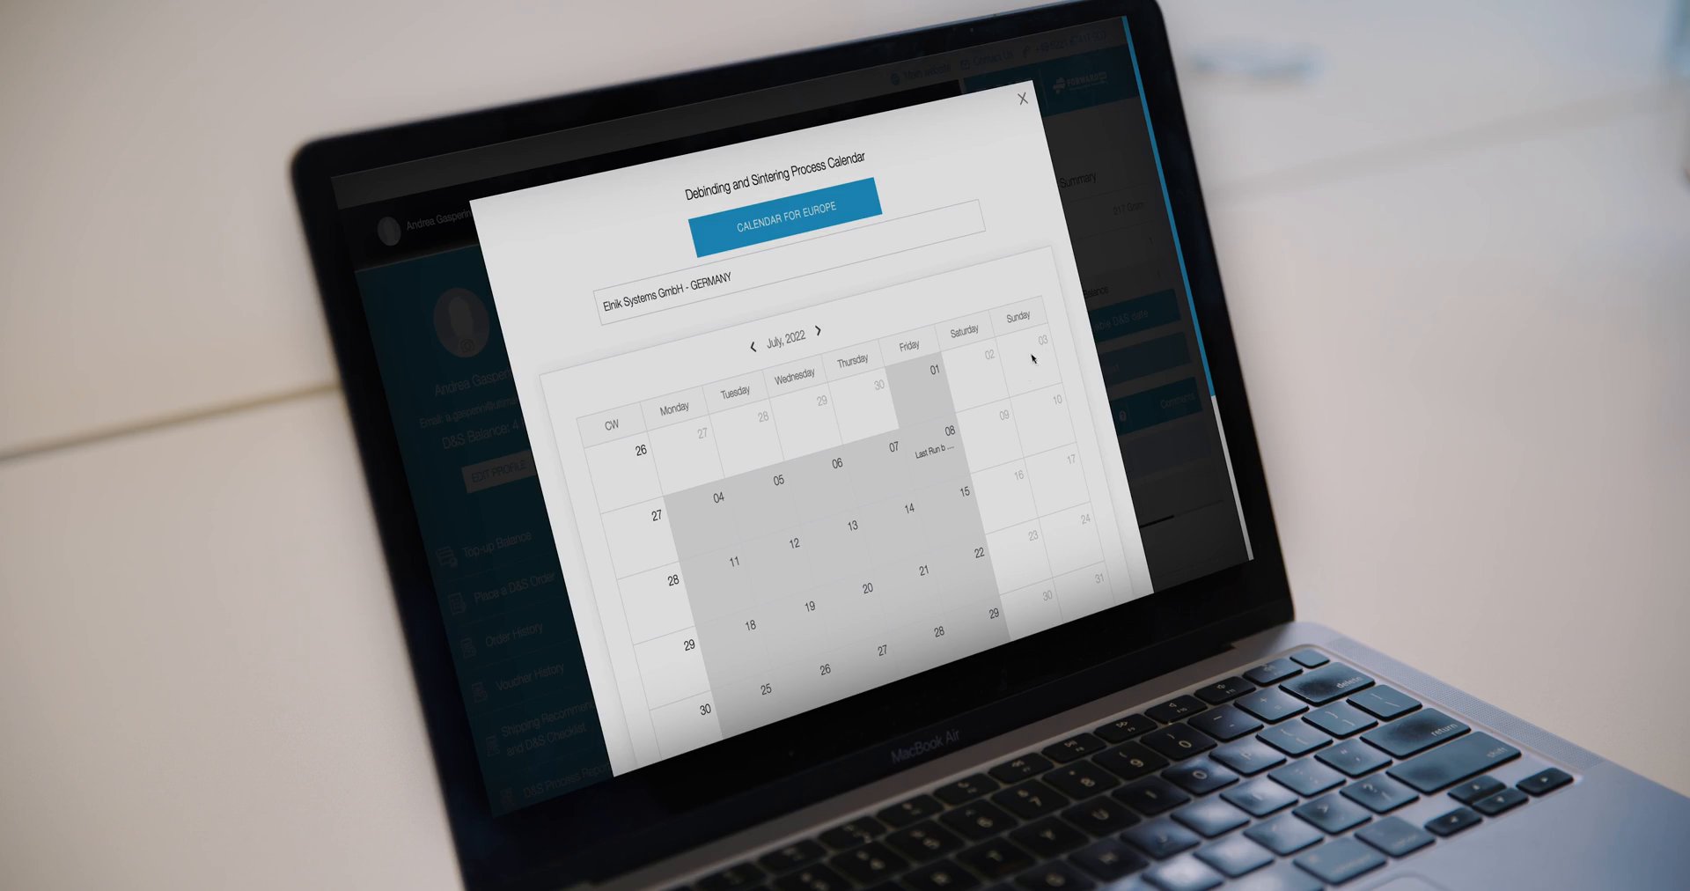